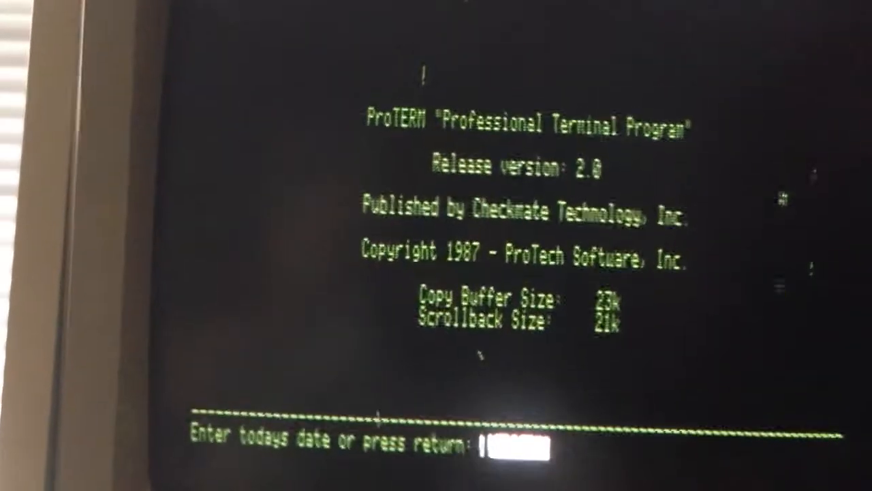
Leave ProTERM 2.0's startup date blank so modem initialization begins.
key(return)
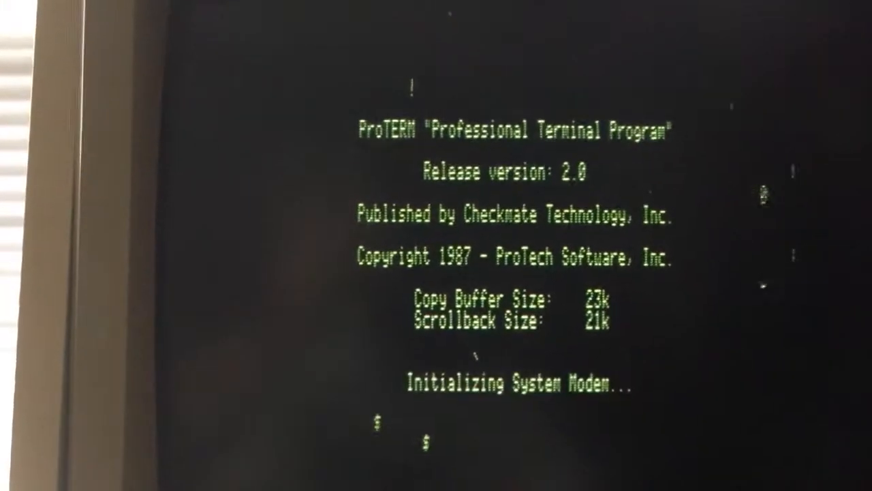